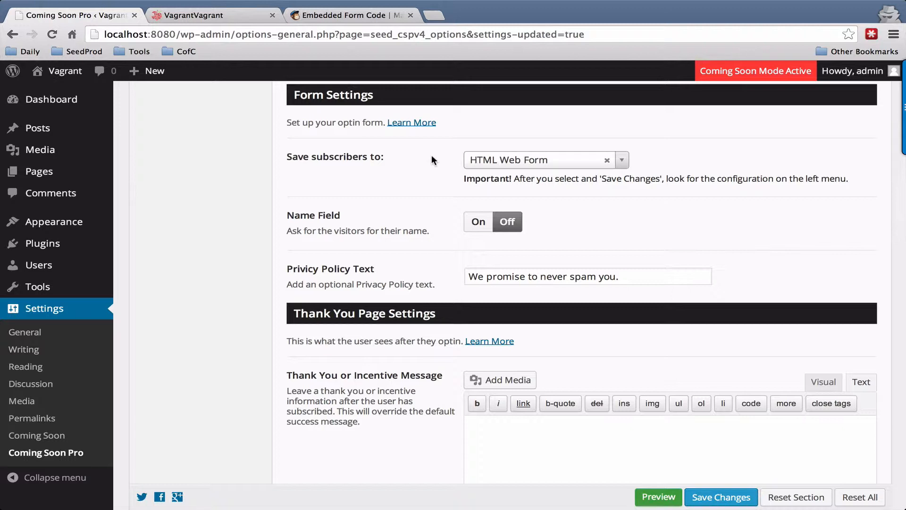
pyautogui.moveTo(392, 197)
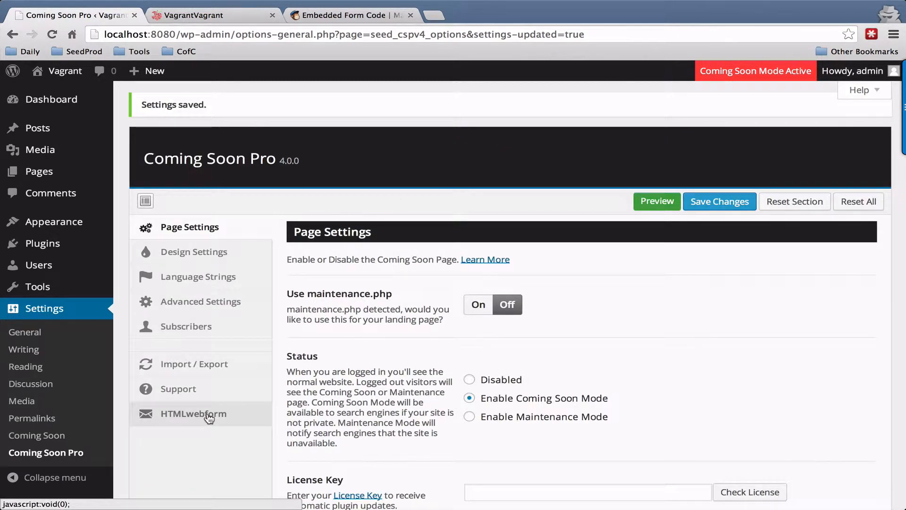
# - Switch subscriber saving to the HTML Web Form section holding the pasted MailChimp code
pyautogui.click(194, 413)
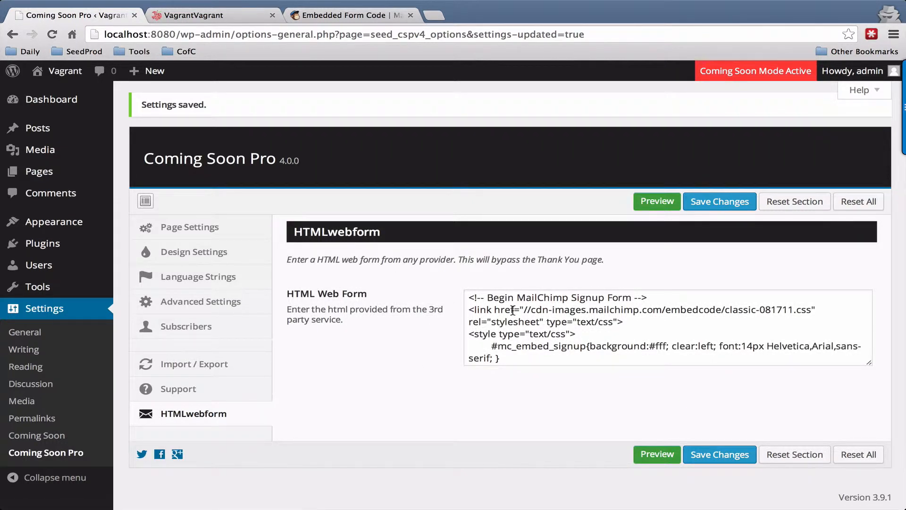
pyautogui.click(345, 16)
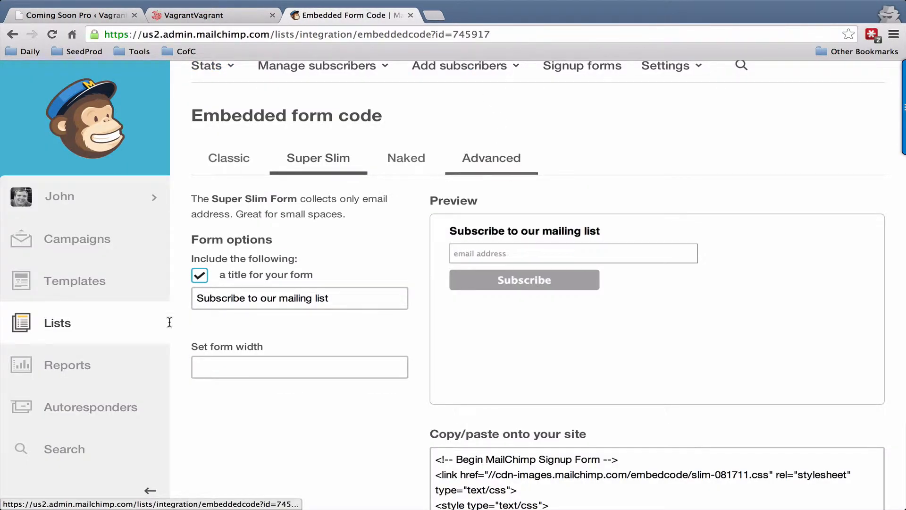
pyautogui.moveTo(57, 323)
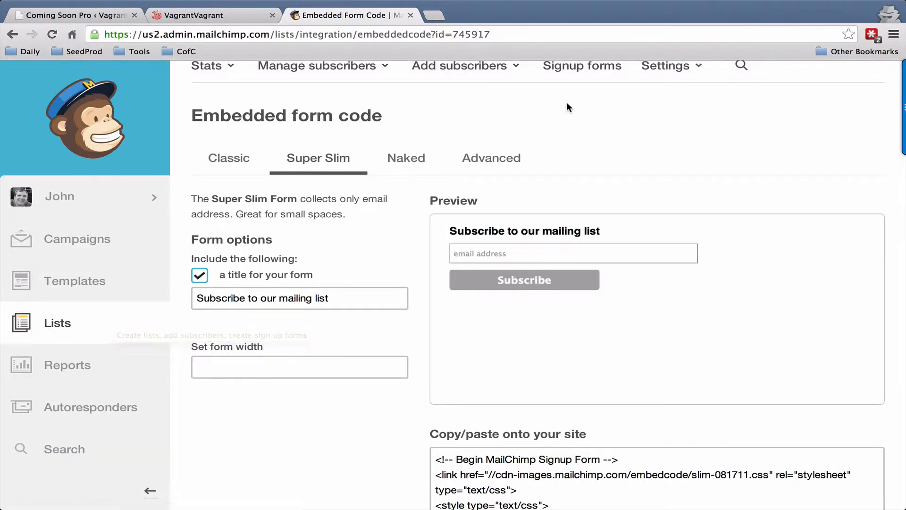
# - Bring up Test List 1's Classic embedded form code with Email, First Name and Last Name fields
pyautogui.click(581, 65)
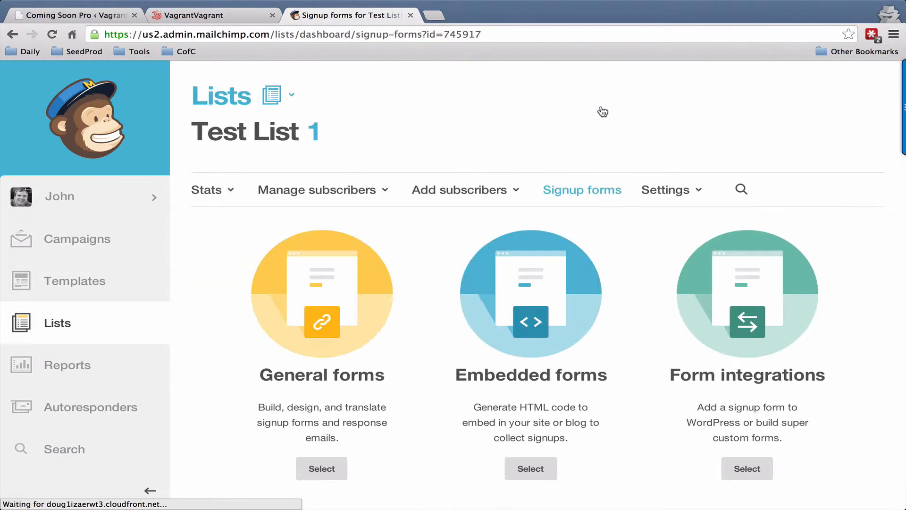
pyautogui.click(529, 468)
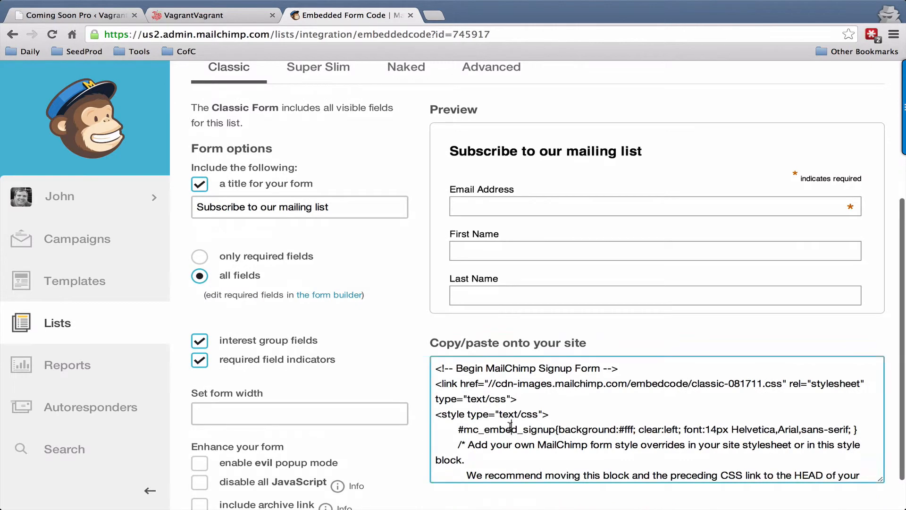
pyautogui.click(68, 15)
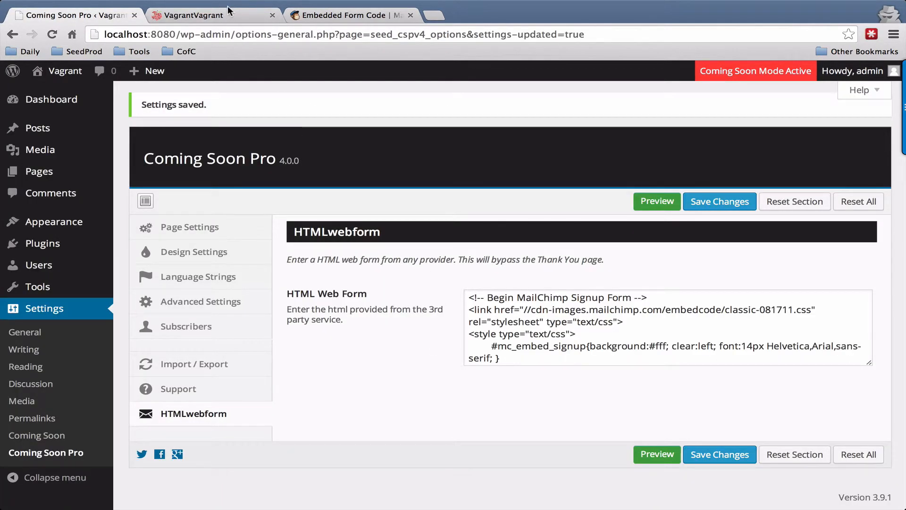
# - Preview the coming soon page showing the MailChimp signup form
pyautogui.click(657, 201)
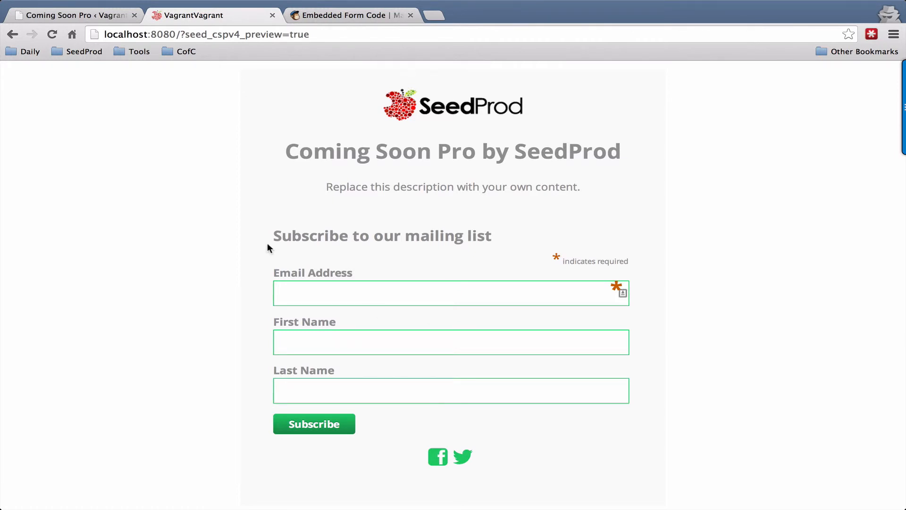
pyautogui.moveTo(197, 210)
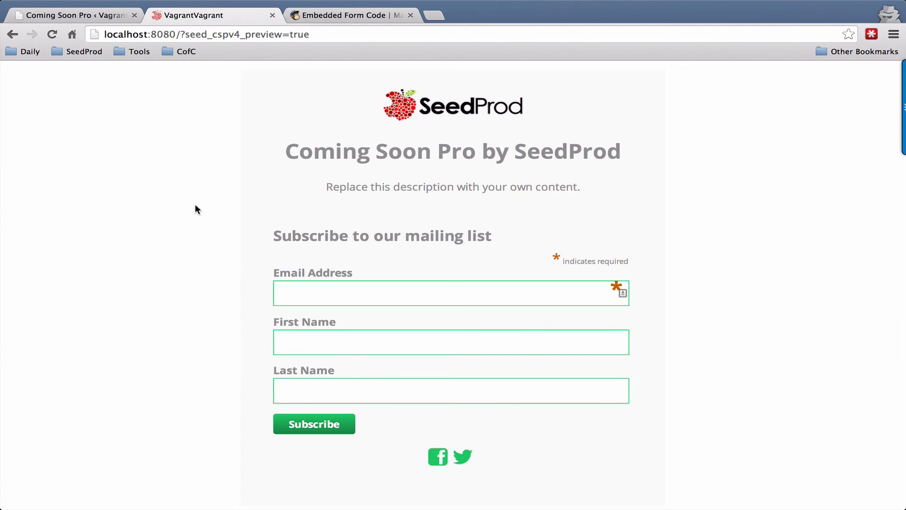